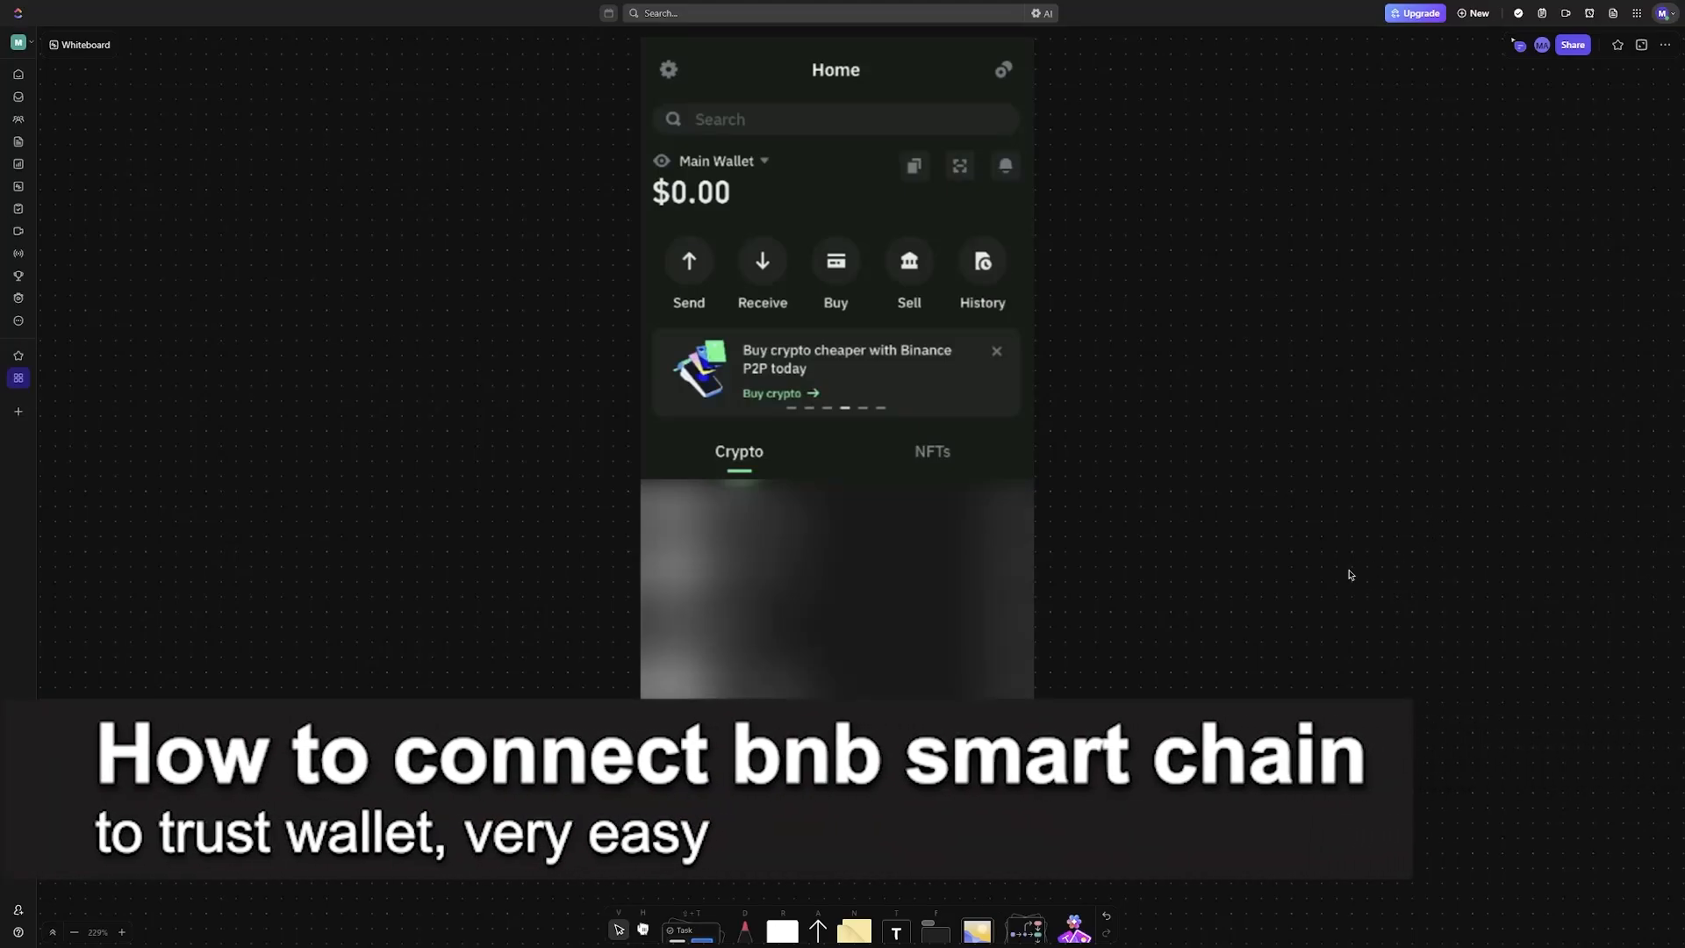
{"action": "mouse_move", "coordinate": [1119, 490]}
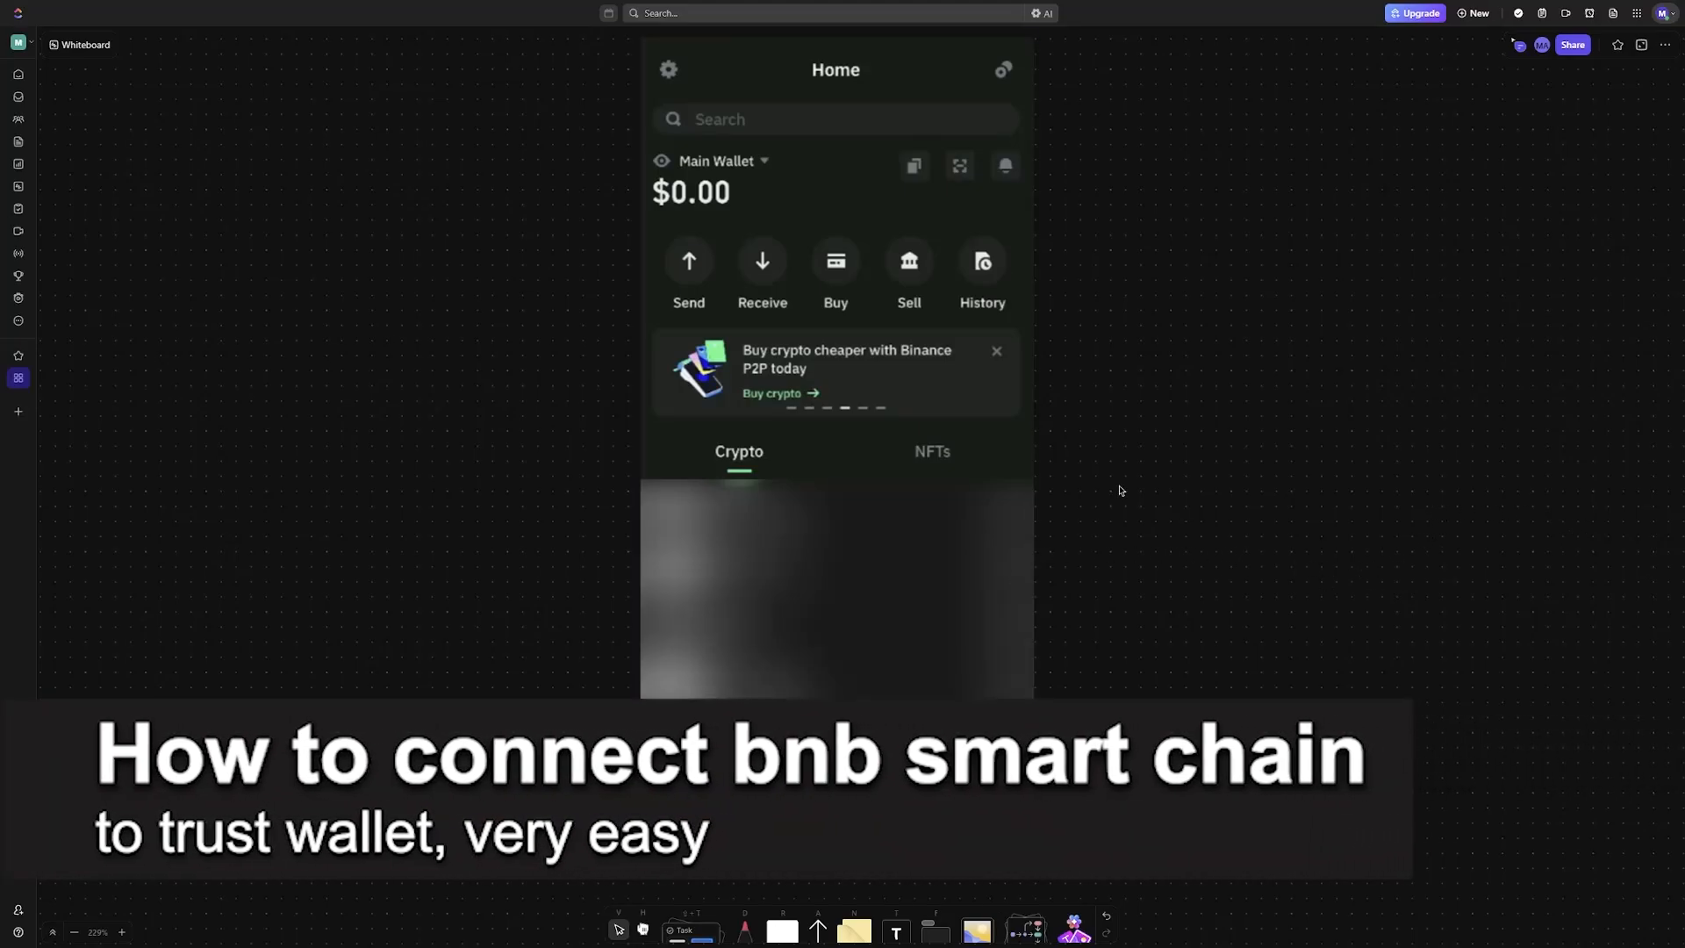
- Hand-write TRUST and an underlined BNB in pink, with an arrow to the Binance banner
{"action": "left_click_drag", "start_coordinate": [1037, 495], "coordinate": [1118, 564]}
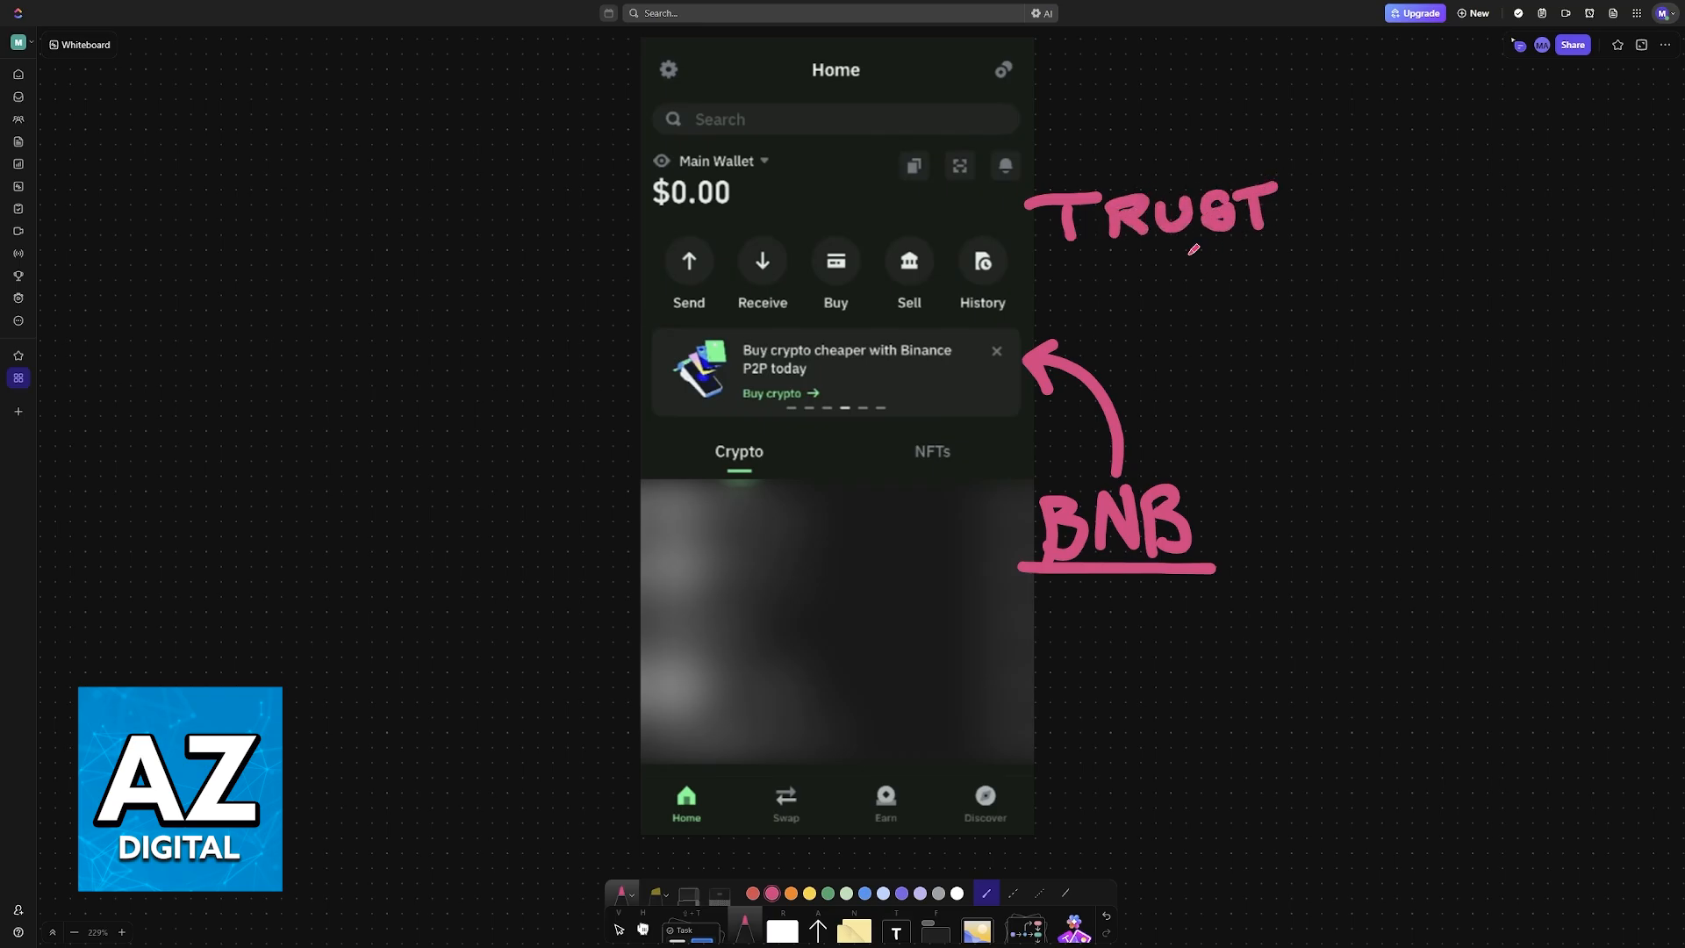
- Underline TRUST, circle the Home screenshot's top-right icon, and draw a pink arrow to it
{"action": "left_click_drag", "start_coordinate": [1038, 249], "coordinate": [1322, 251]}
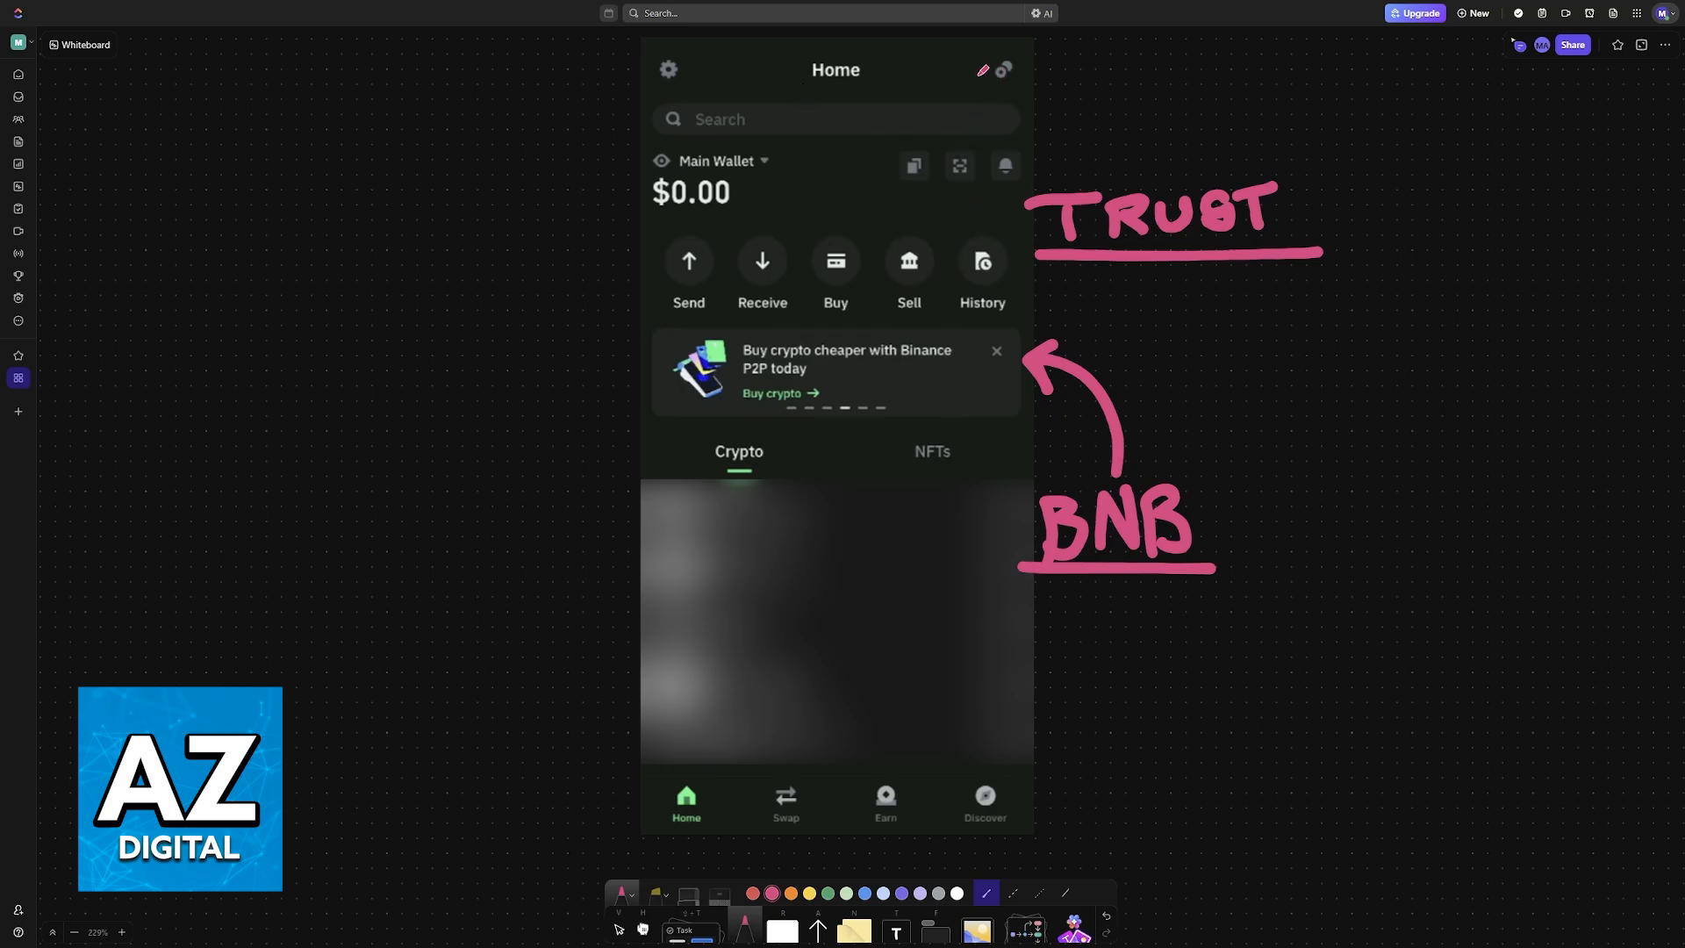
{"action": "left_click_drag", "start_coordinate": [973, 43], "coordinate": [1032, 97]}
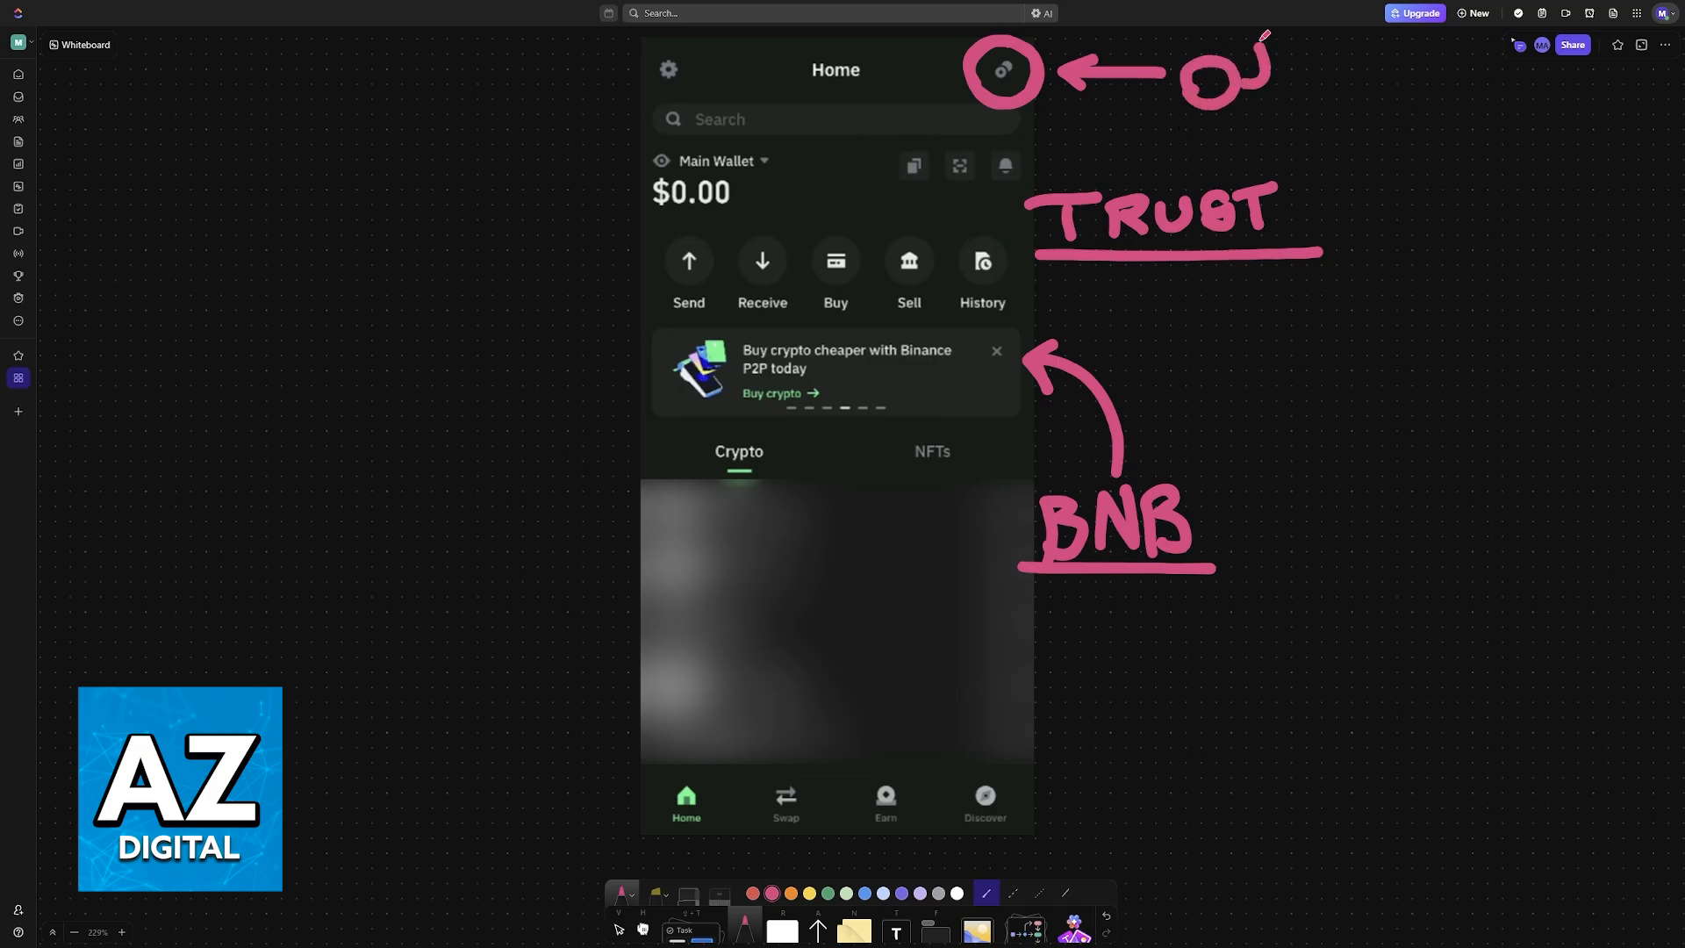
{"action": "left_click_drag", "start_coordinate": [1236, 64], "coordinate": [1193, 81]}
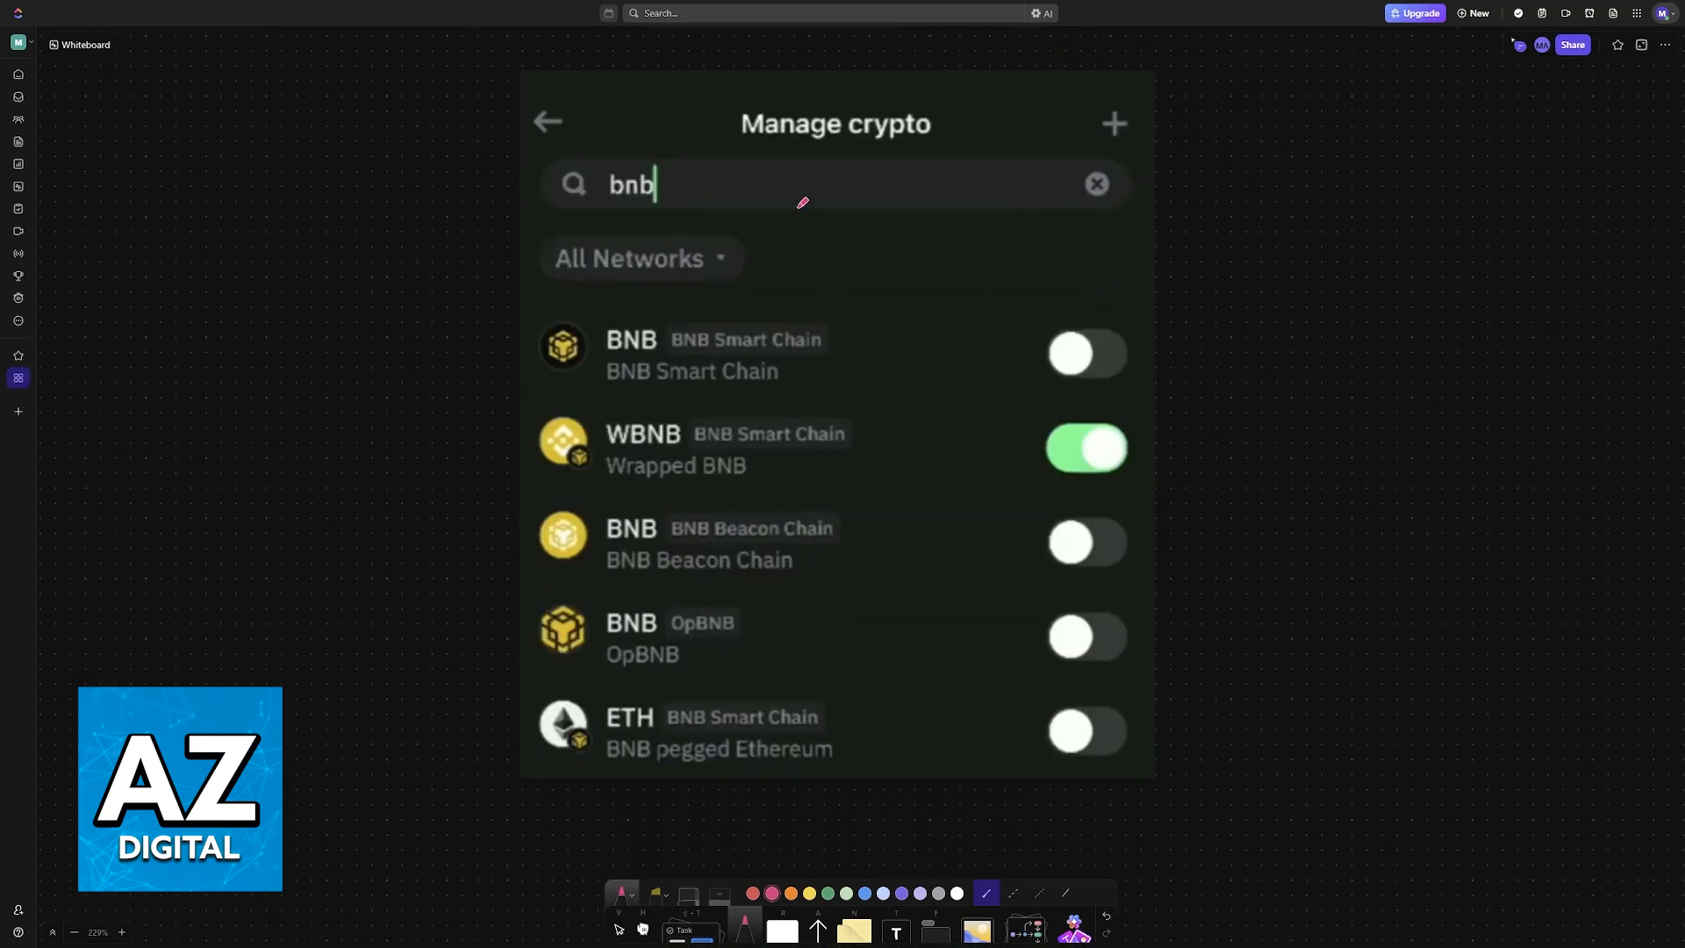
- Draw a pink line under Manage crypto and circle the bnb search term
{"action": "left_click_drag", "start_coordinate": [736, 152], "coordinate": [949, 152]}
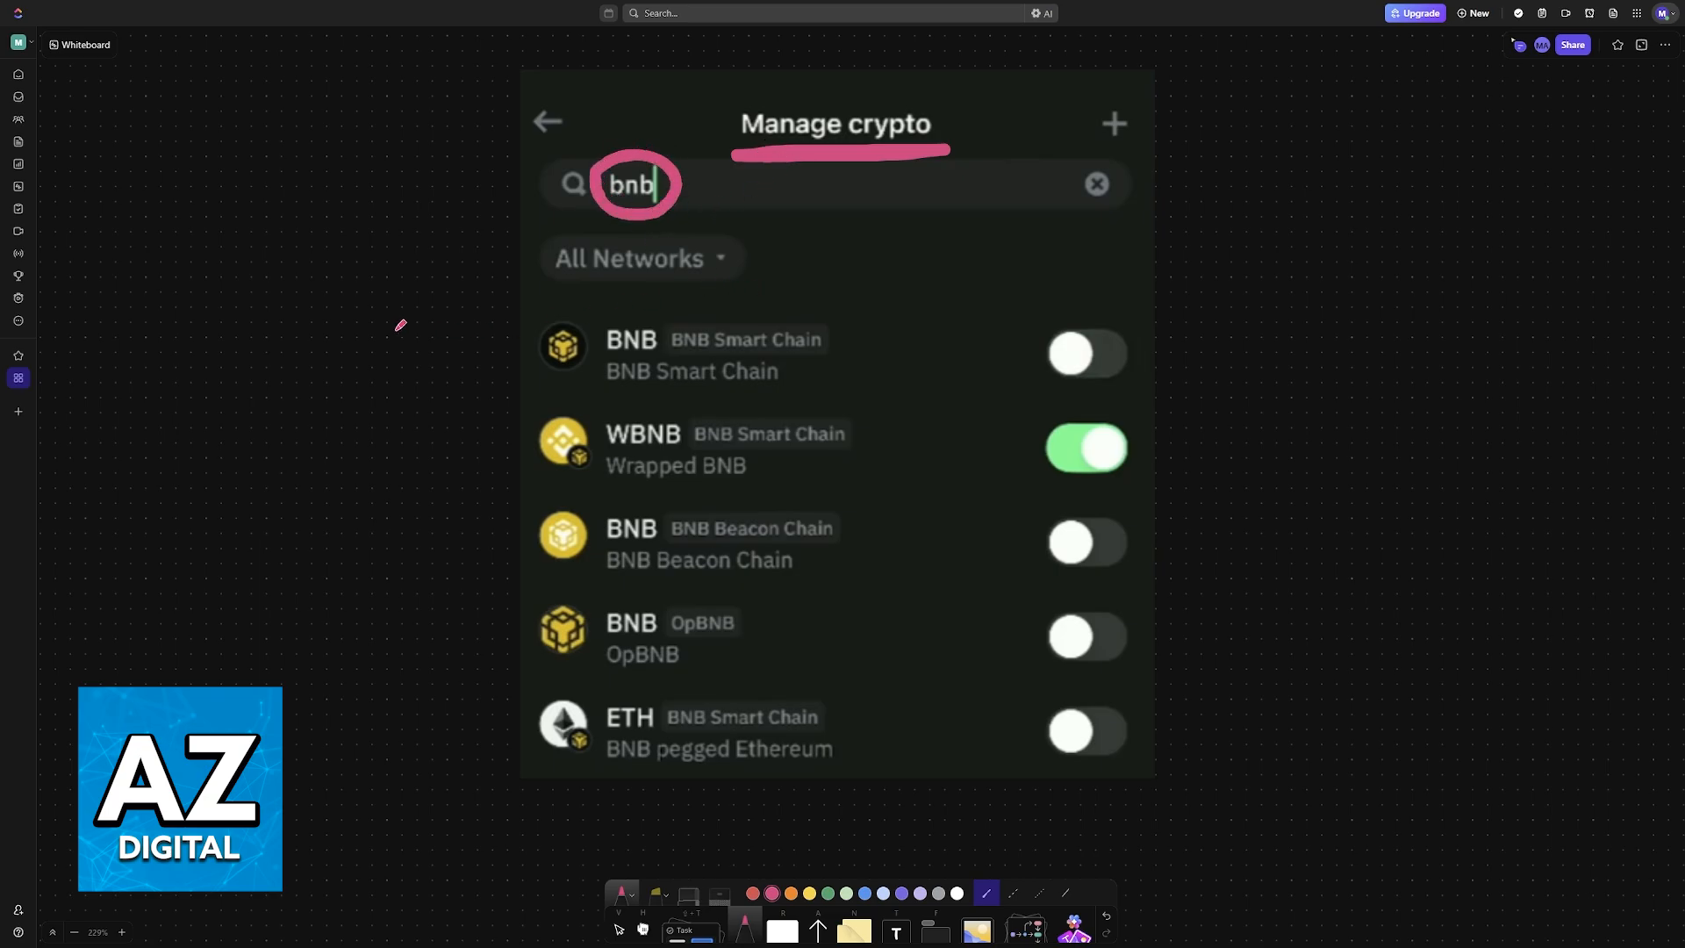
{"action": "mouse_move", "coordinate": [422, 342]}
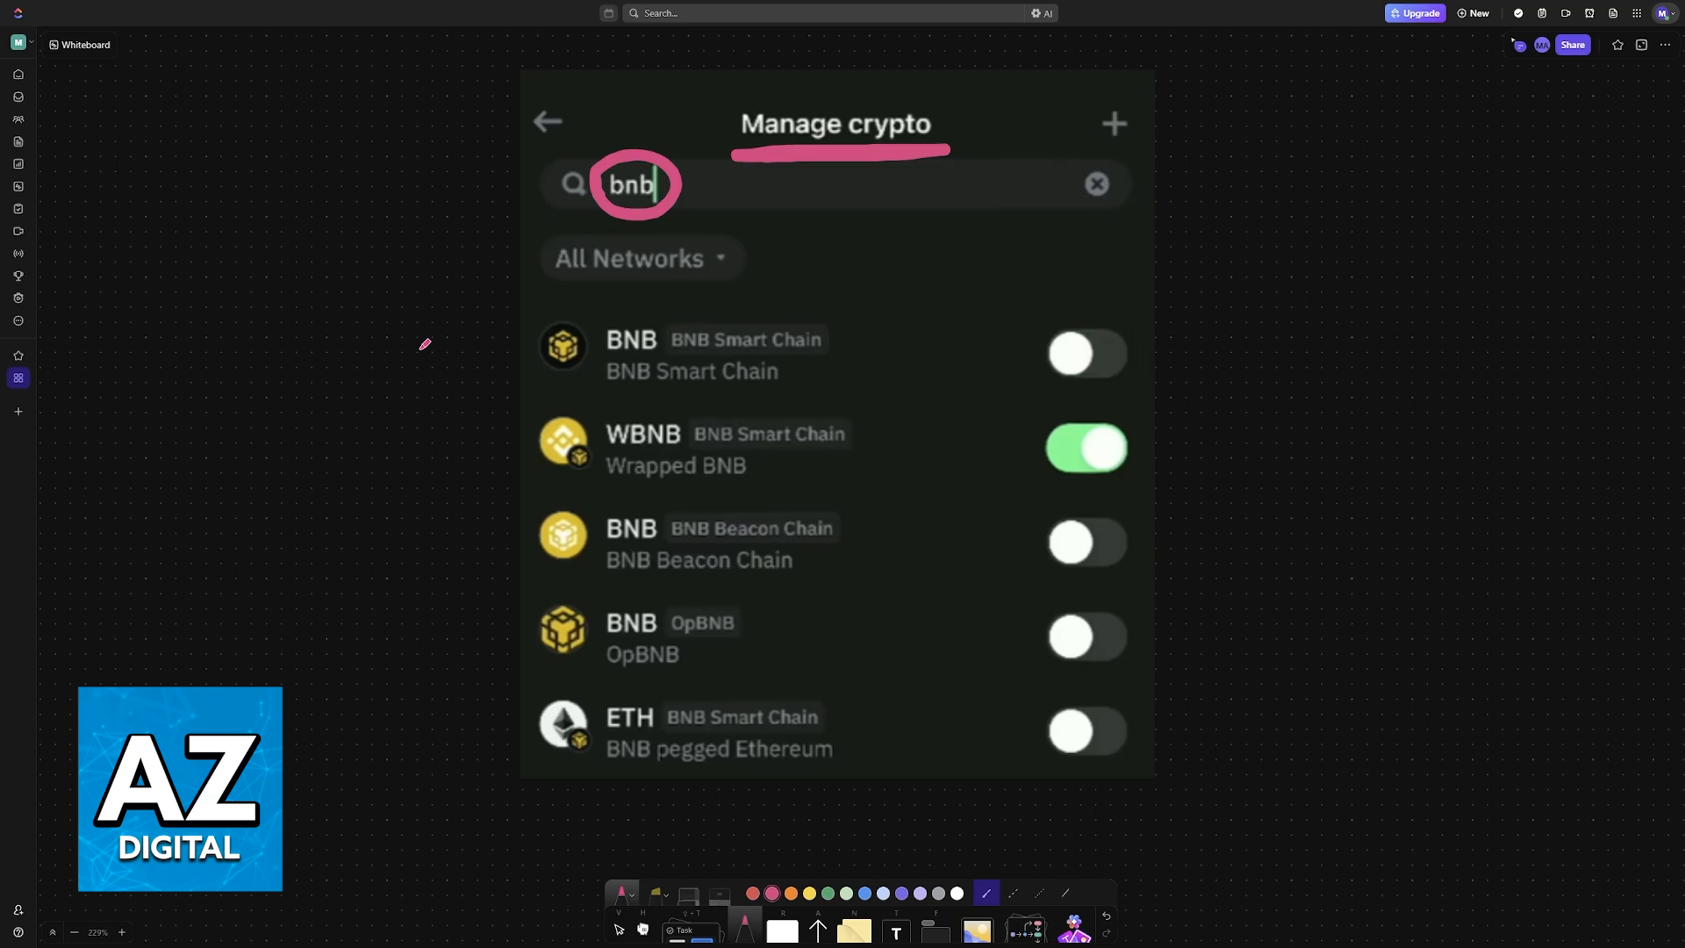
{"action": "mouse_move", "coordinate": [723, 535]}
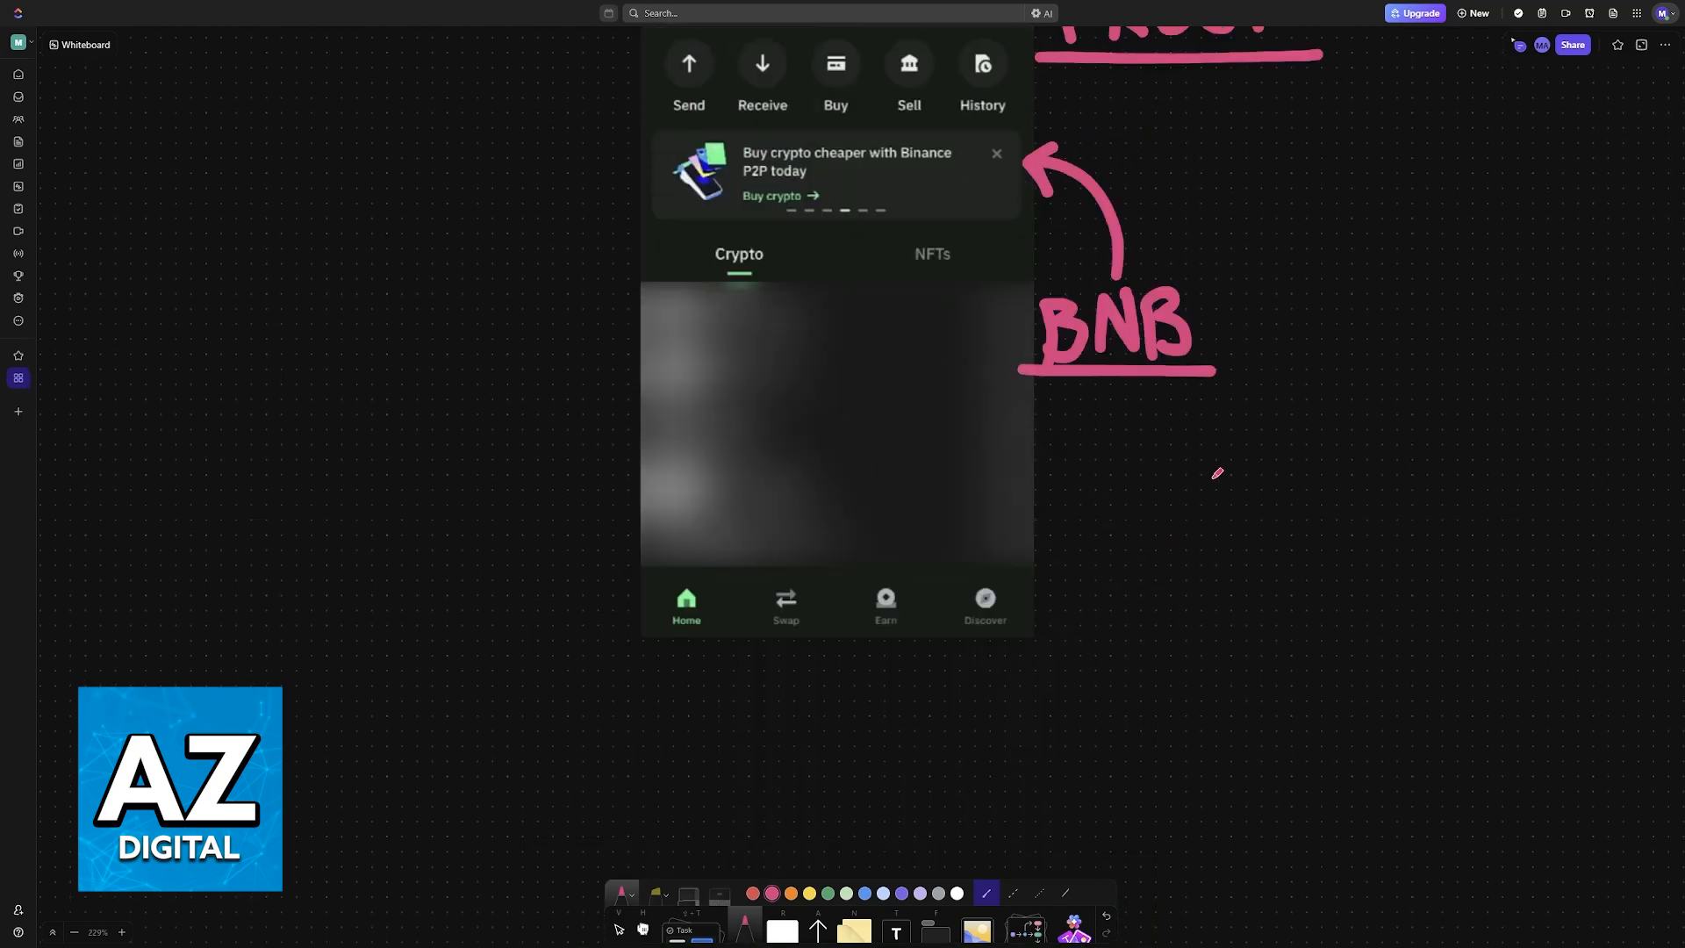
- Bracket the BNB Send-to-Sell action row in pink and draw a $ near the price
{"action": "left_click_drag", "start_coordinate": [652, 400], "coordinate": [646, 699]}
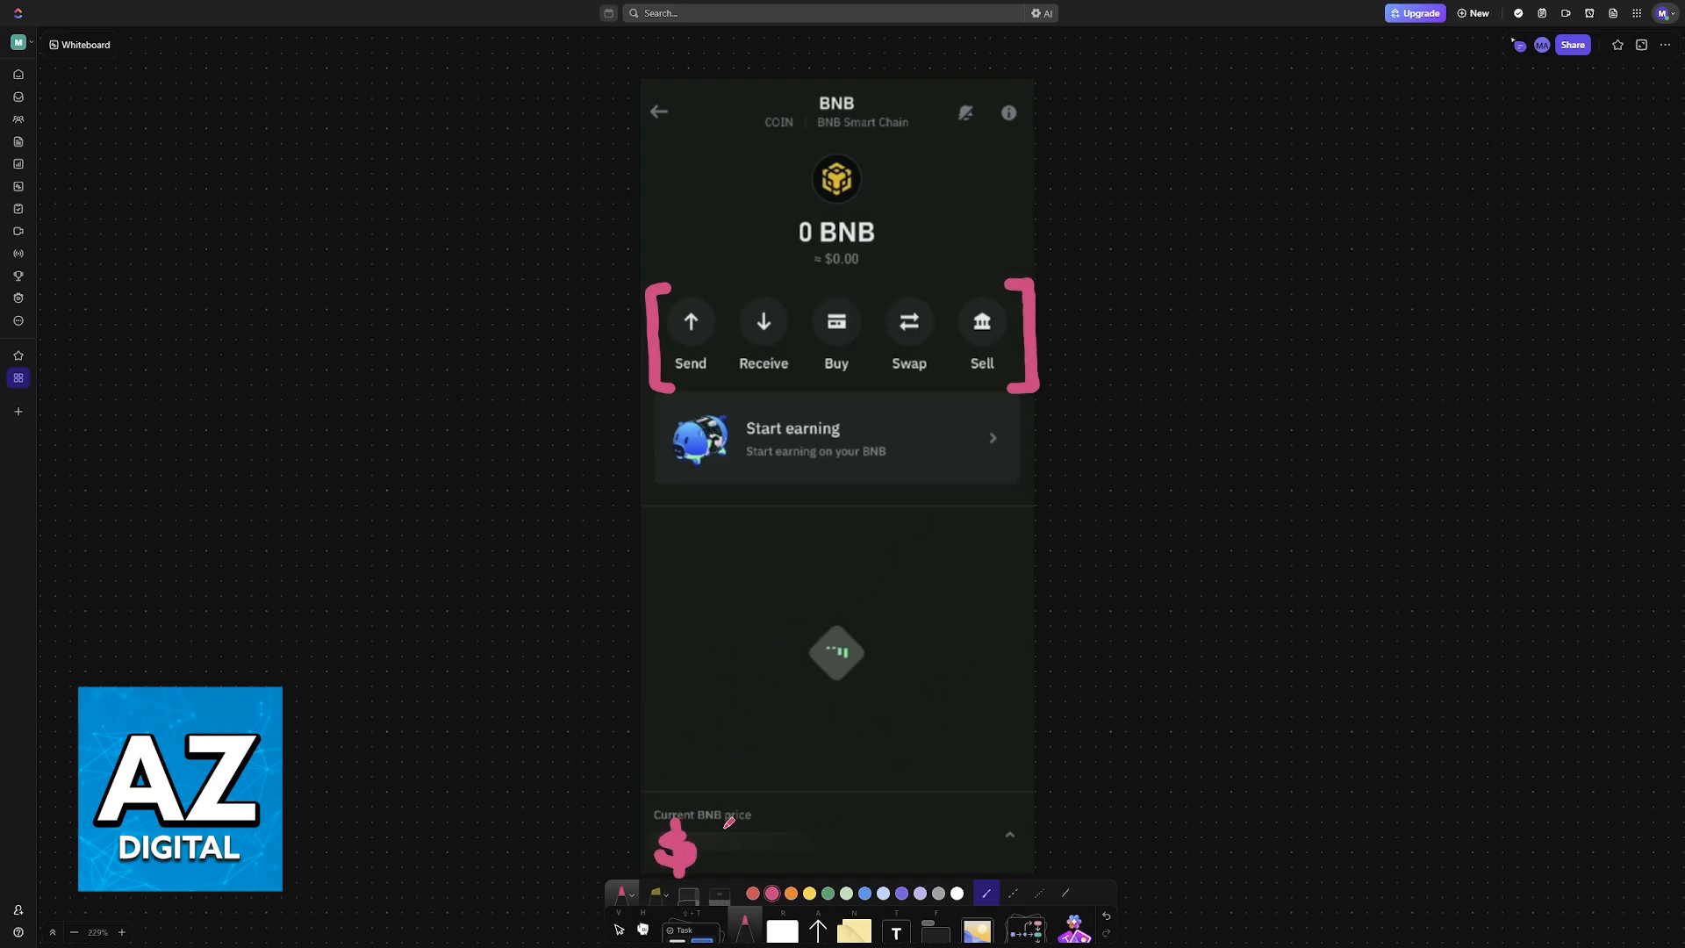
{"action": "mouse_move", "coordinate": [897, 628]}
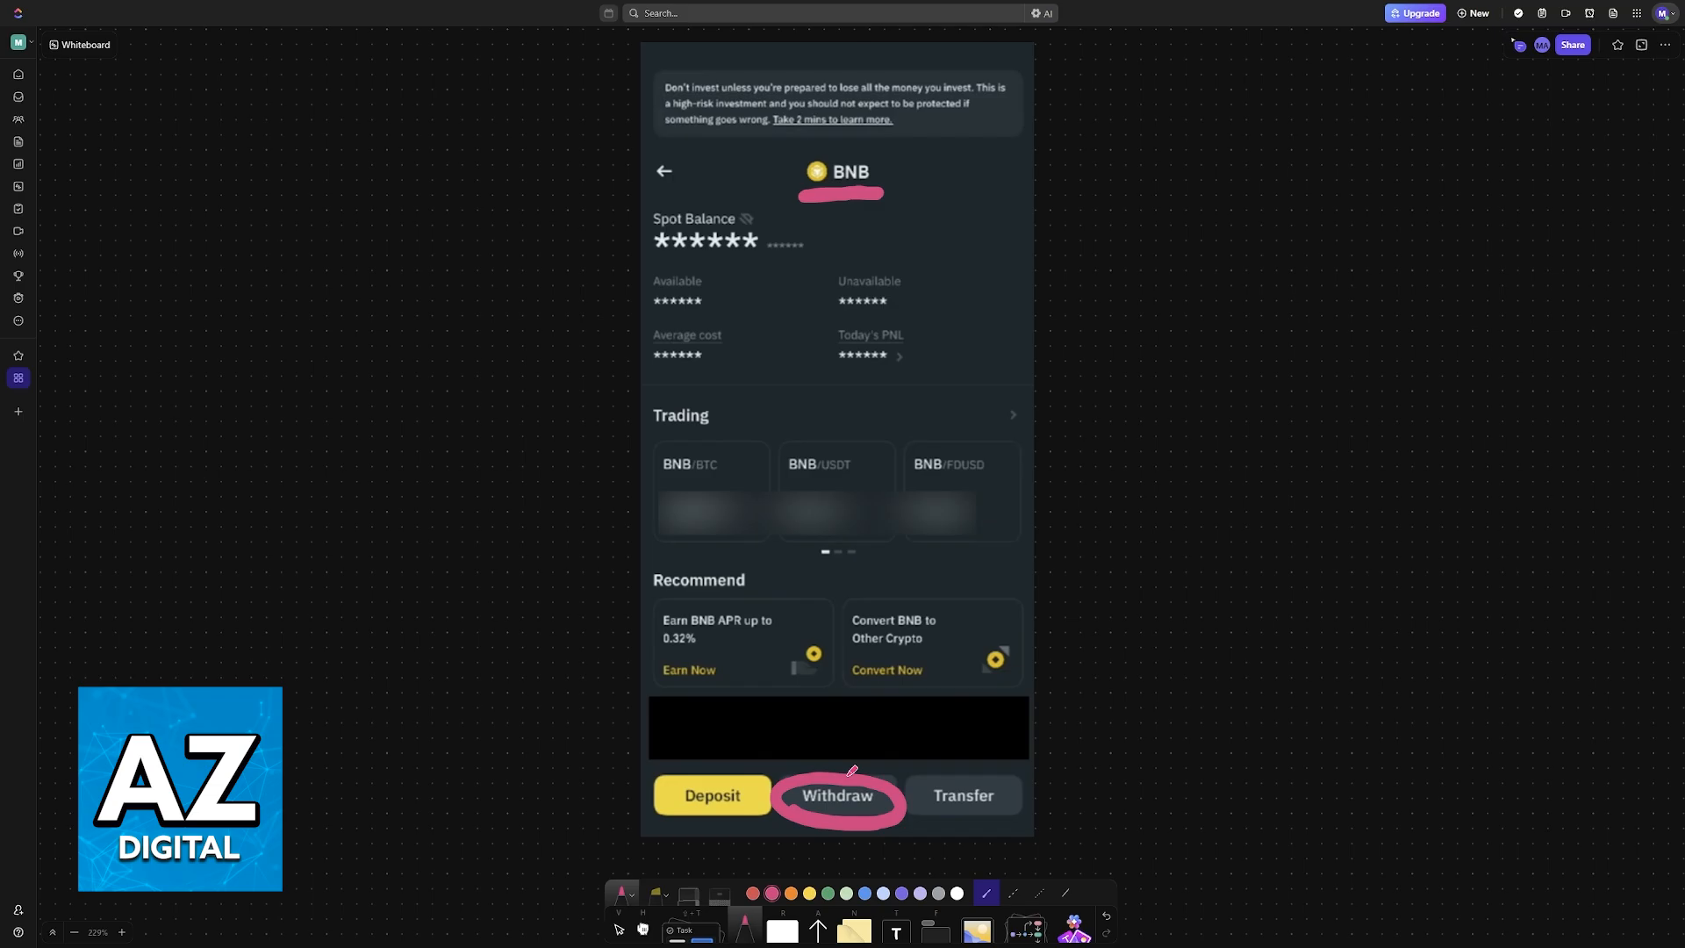
- On Send BNB, add a pink arrow and underline to Address, and write BN beside Network
{"action": "left_click", "coordinate": [838, 795]}
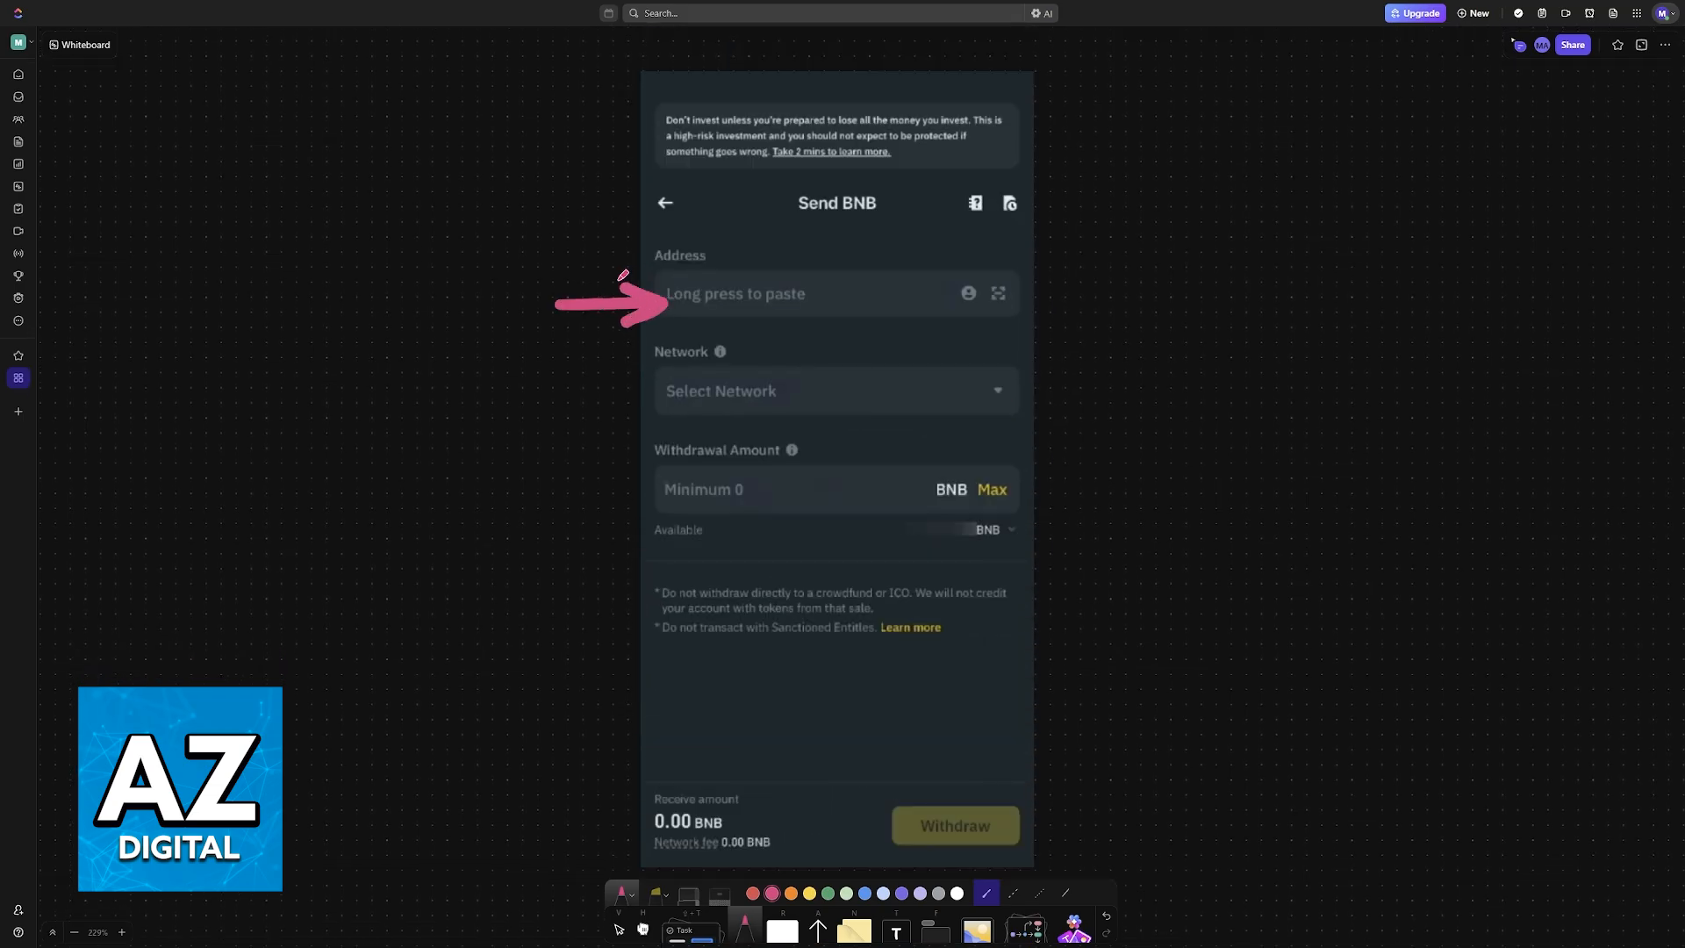
{"action": "left_click", "coordinate": [664, 203]}
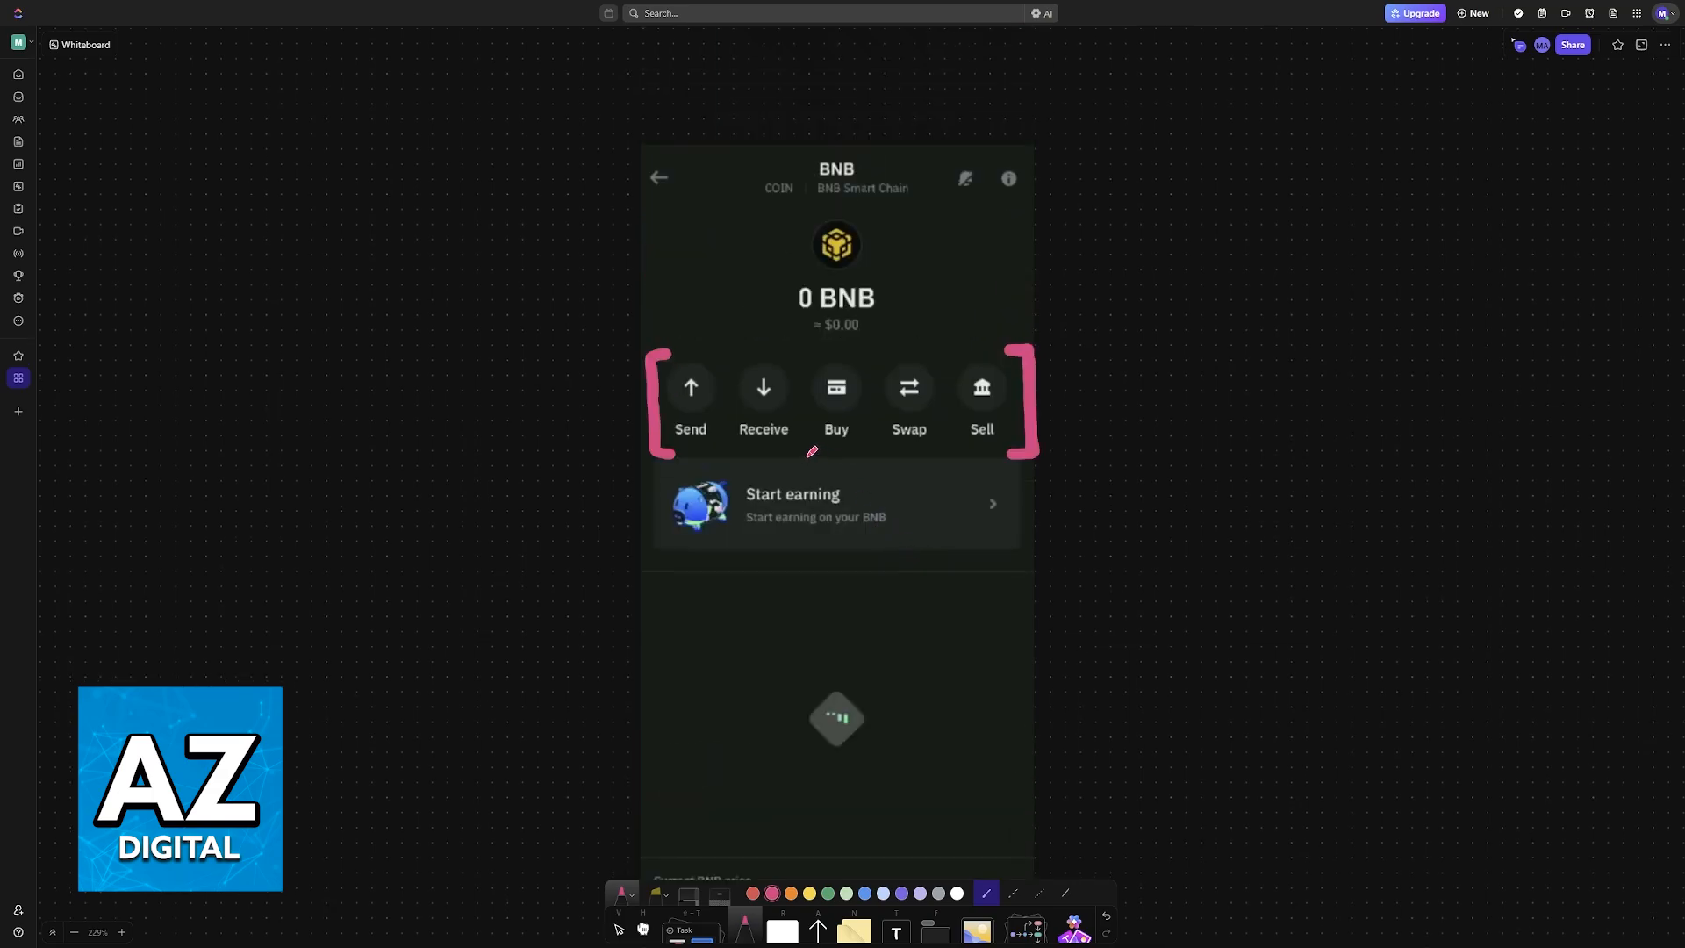
{"action": "left_click_drag", "start_coordinate": [731, 360], "coordinate": [795, 430]}
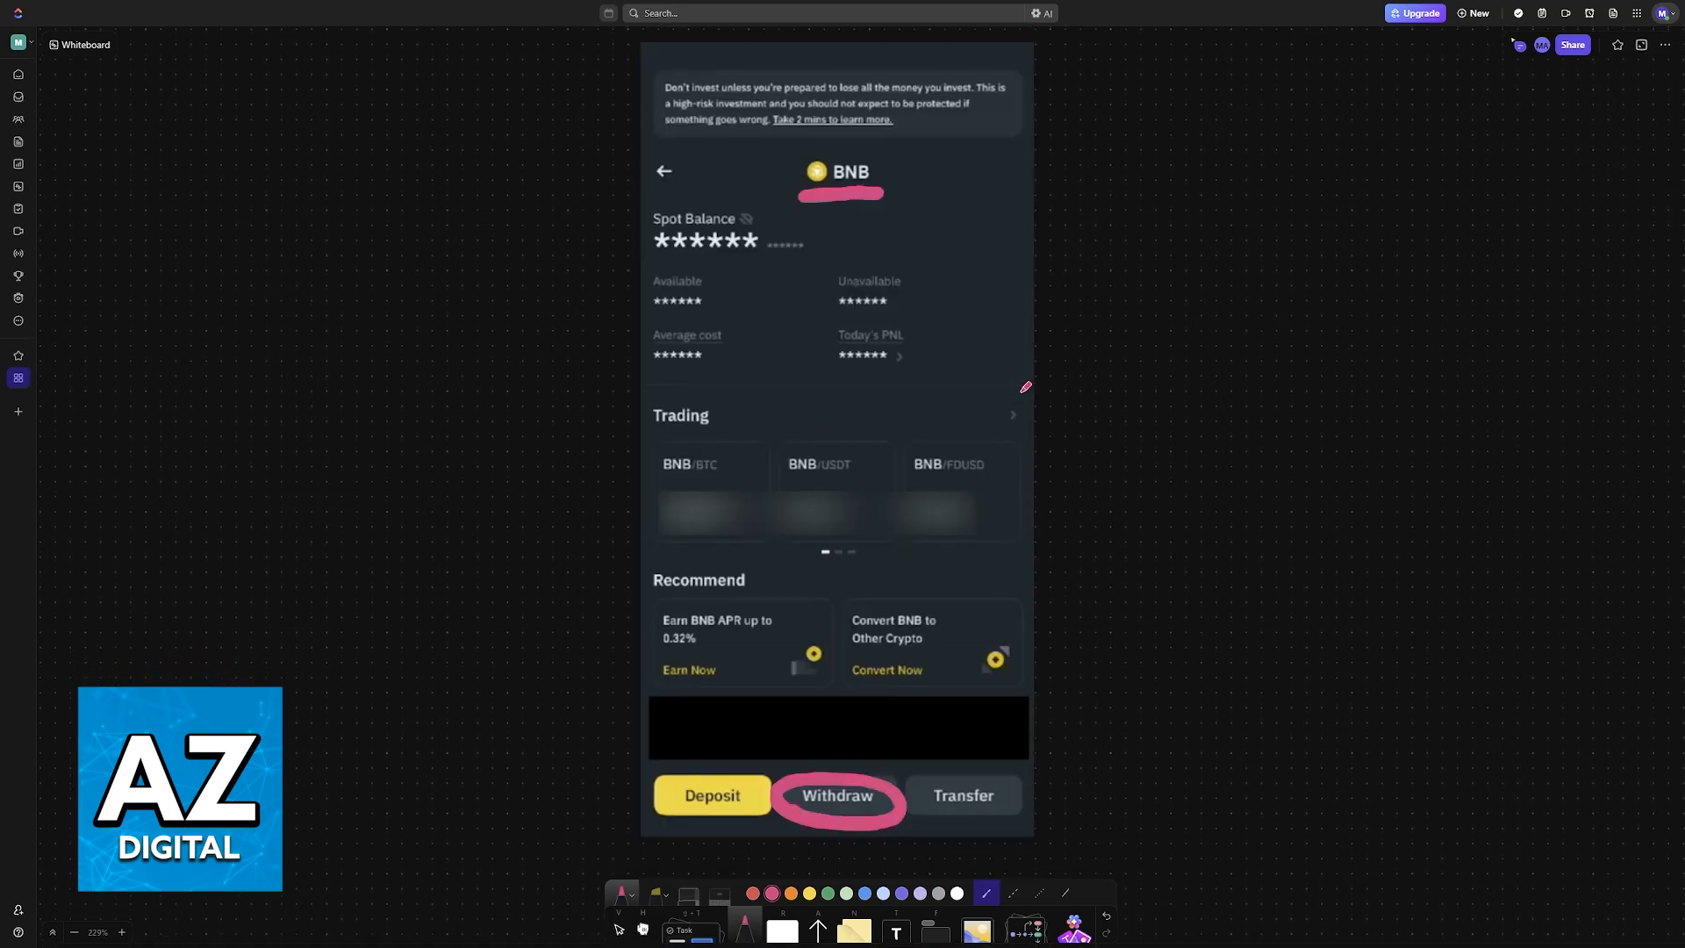
{"action": "left_click", "coordinate": [838, 796]}
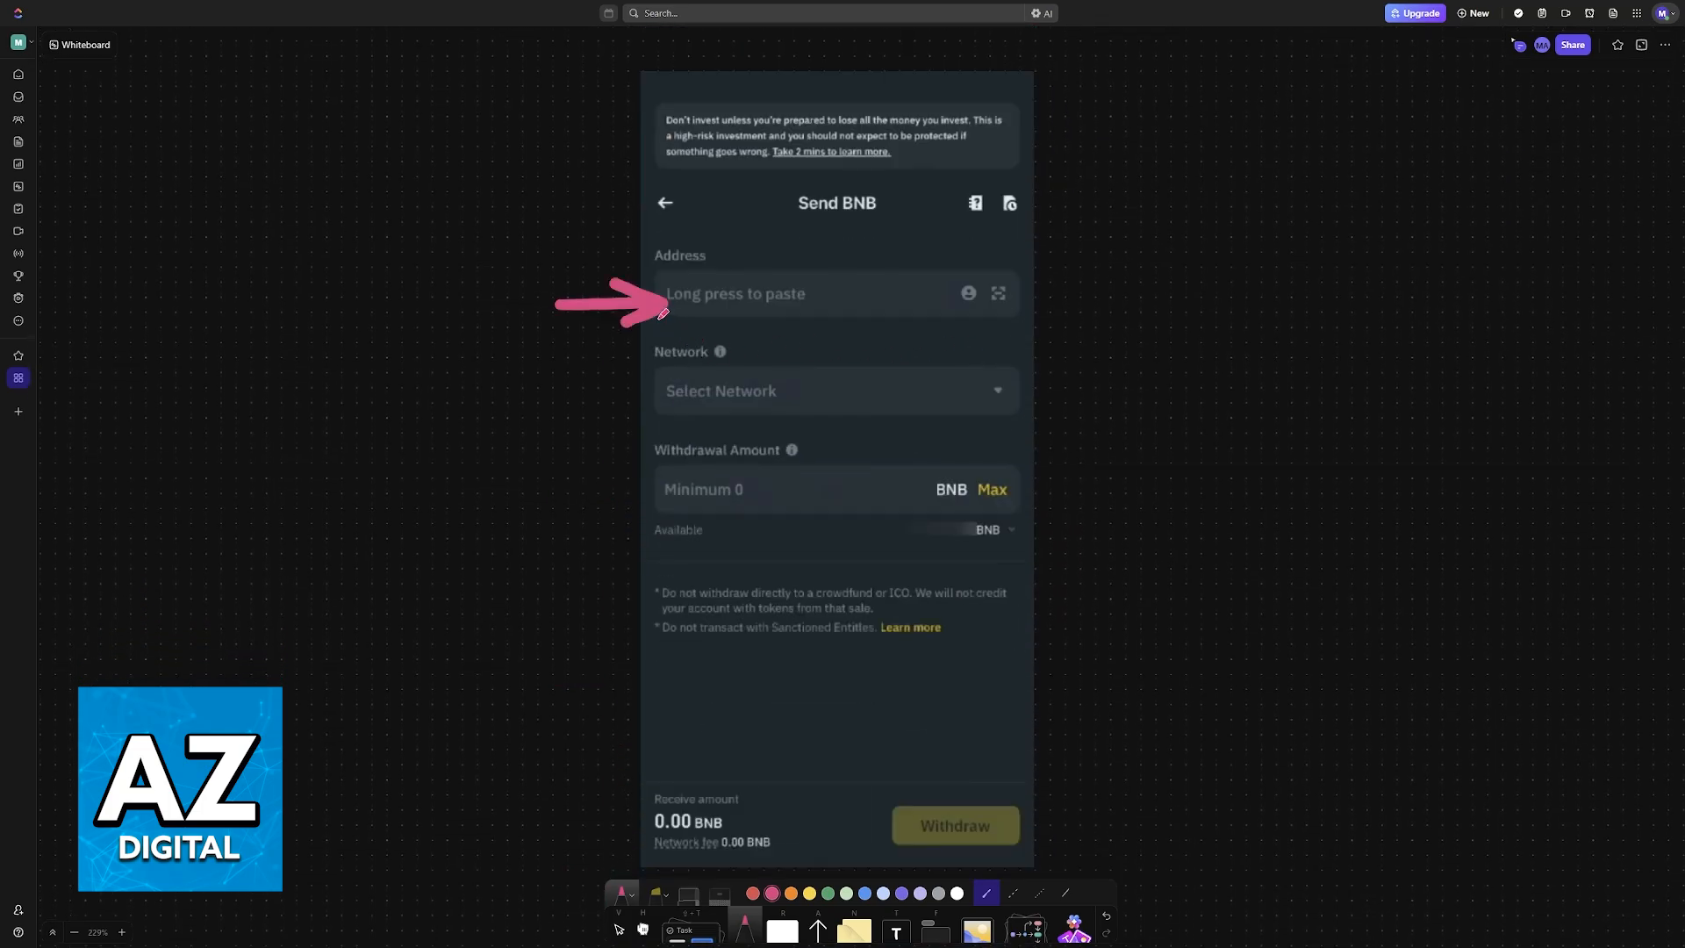
{"action": "left_click_drag", "start_coordinate": [666, 311], "coordinate": [801, 397]}
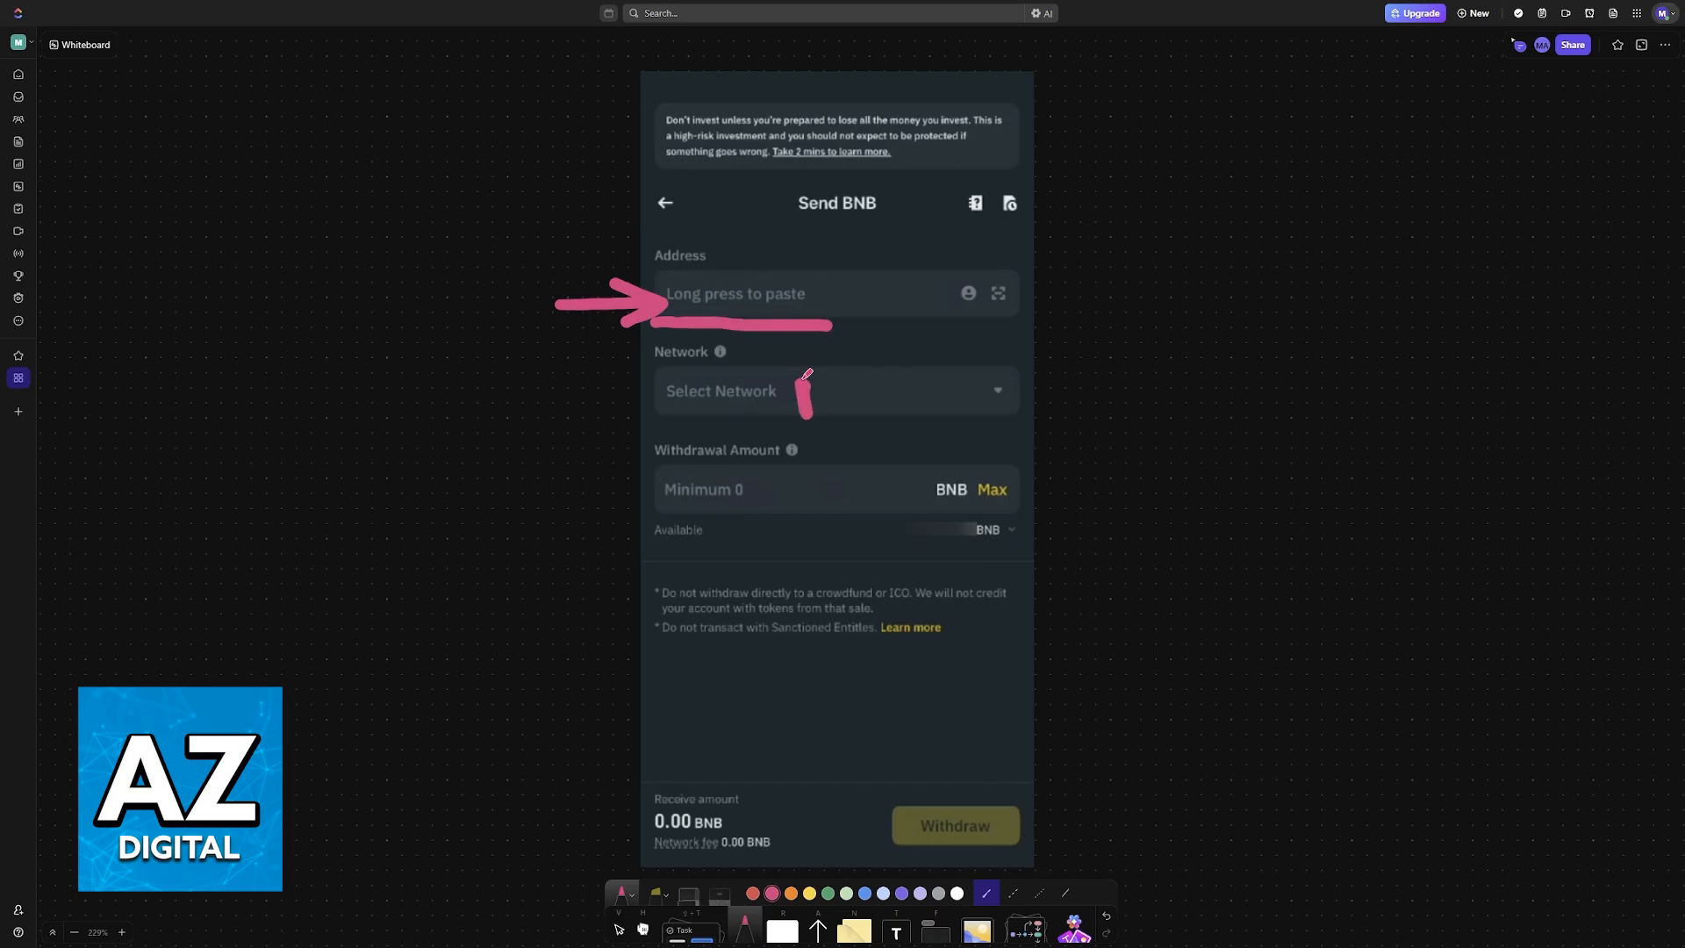
{"action": "left_click_drag", "start_coordinate": [804, 398], "coordinate": [871, 398]}
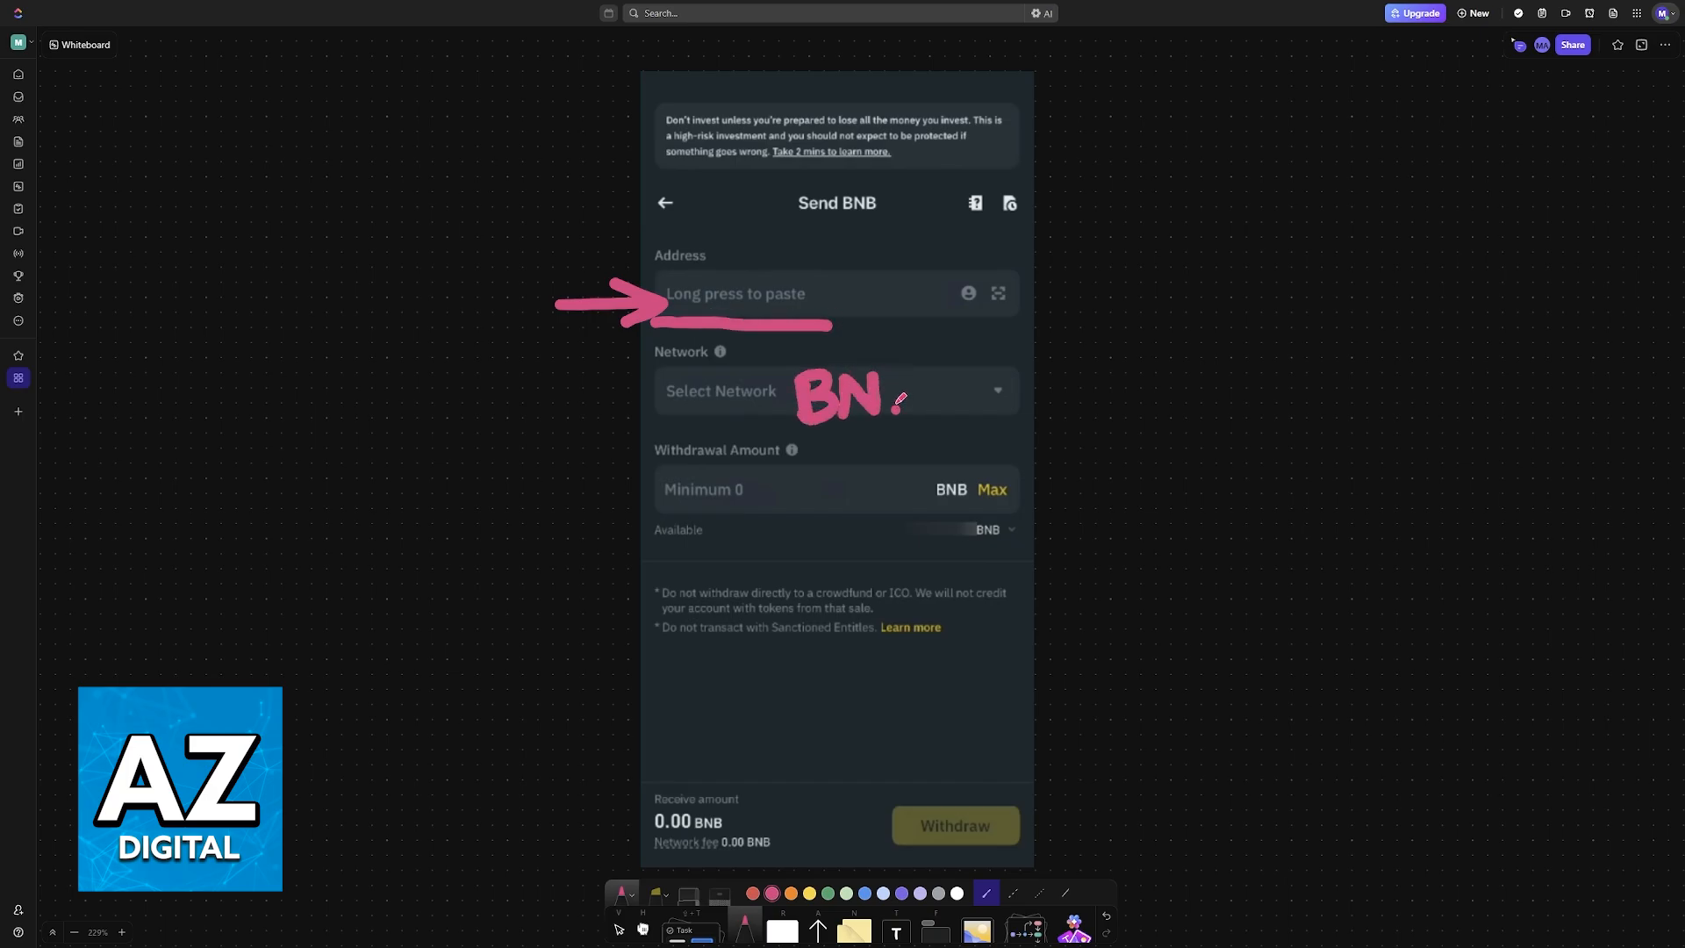